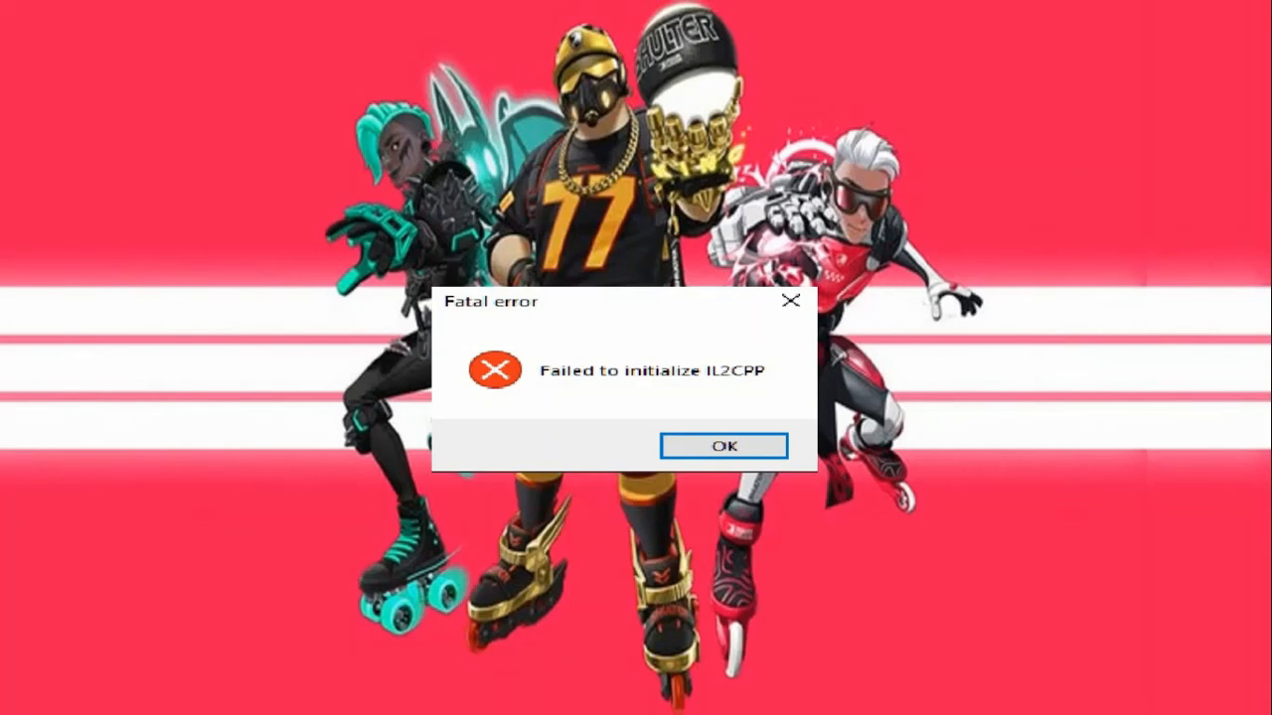
Dismiss the 'Failed to initialize IL2CPP' fatal error from Roller Champions.
left_click(722, 445)
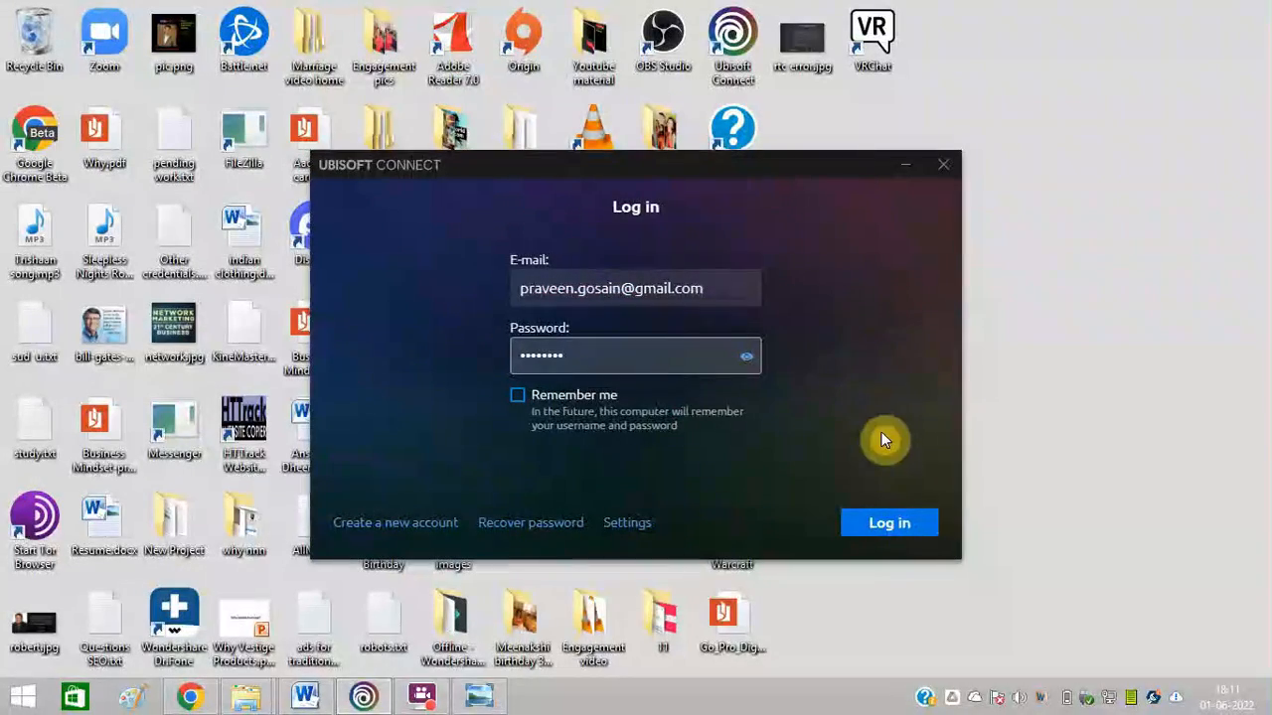
Log in, launch Roller Champions from the Games library, and dismiss the recurring IL2CPP error.
left_click(888, 523)
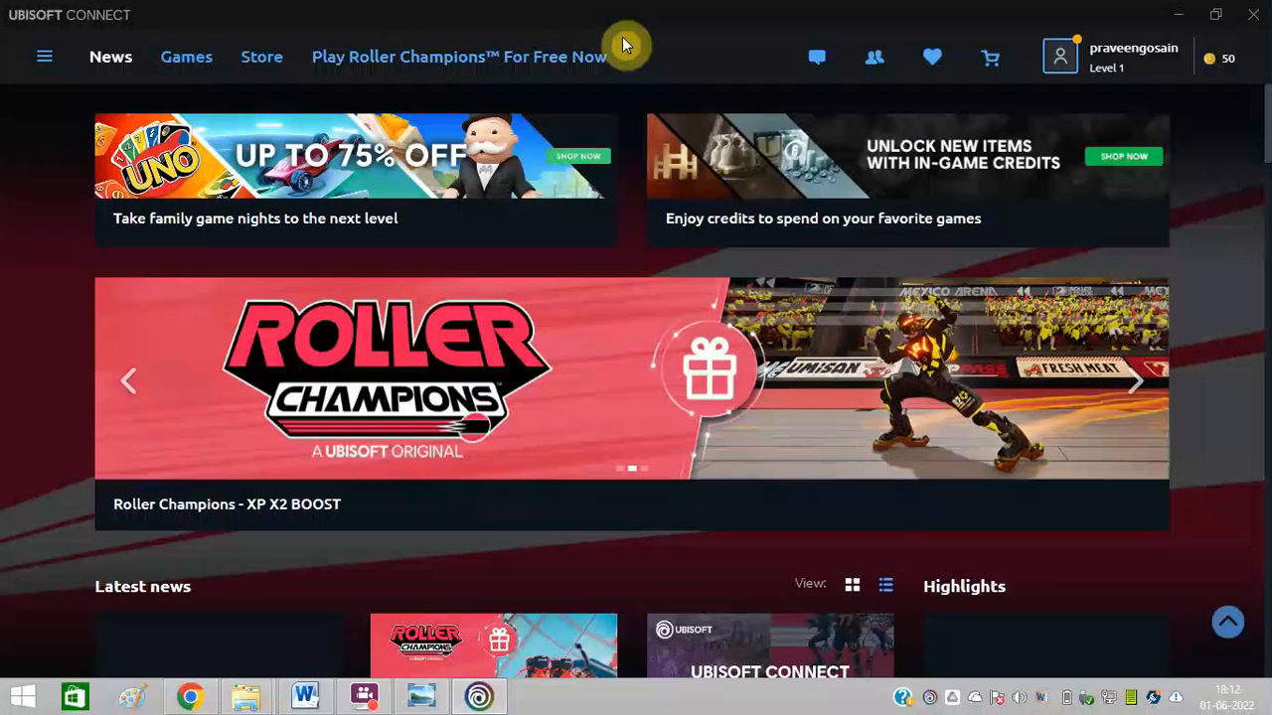
left_click(186, 57)
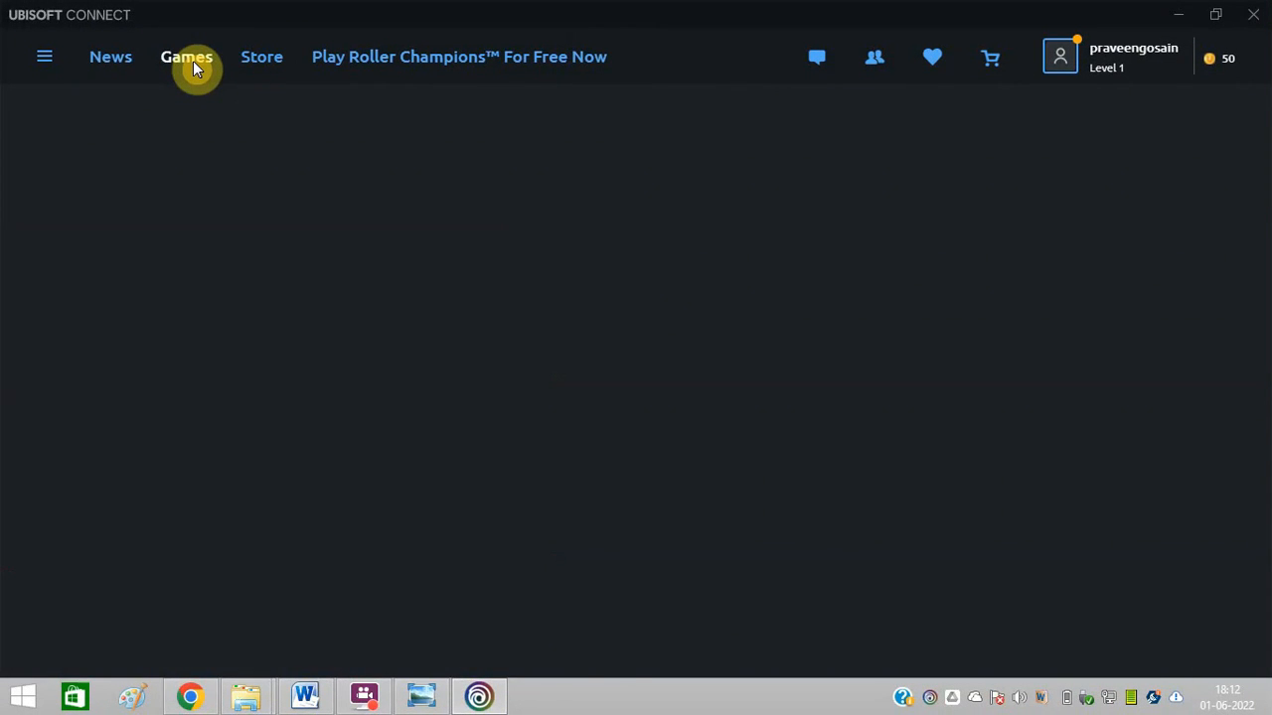
left_click(186, 56)
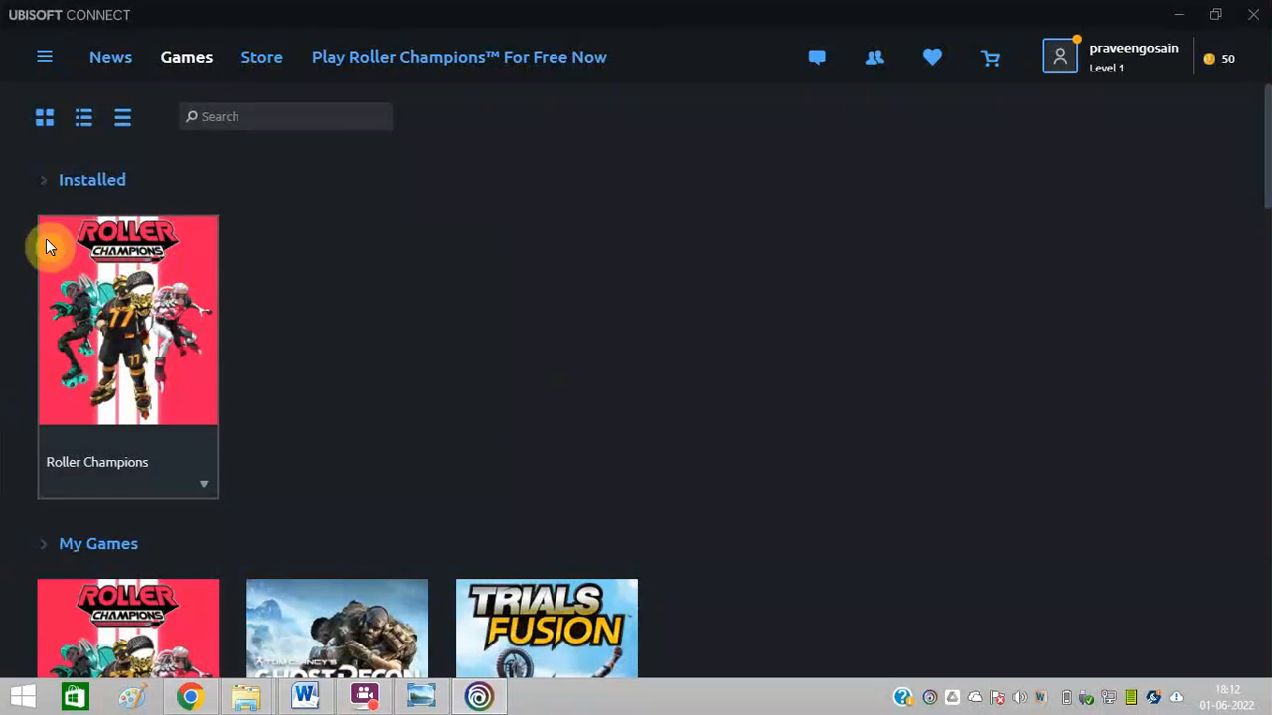
mouse_move(144, 390)
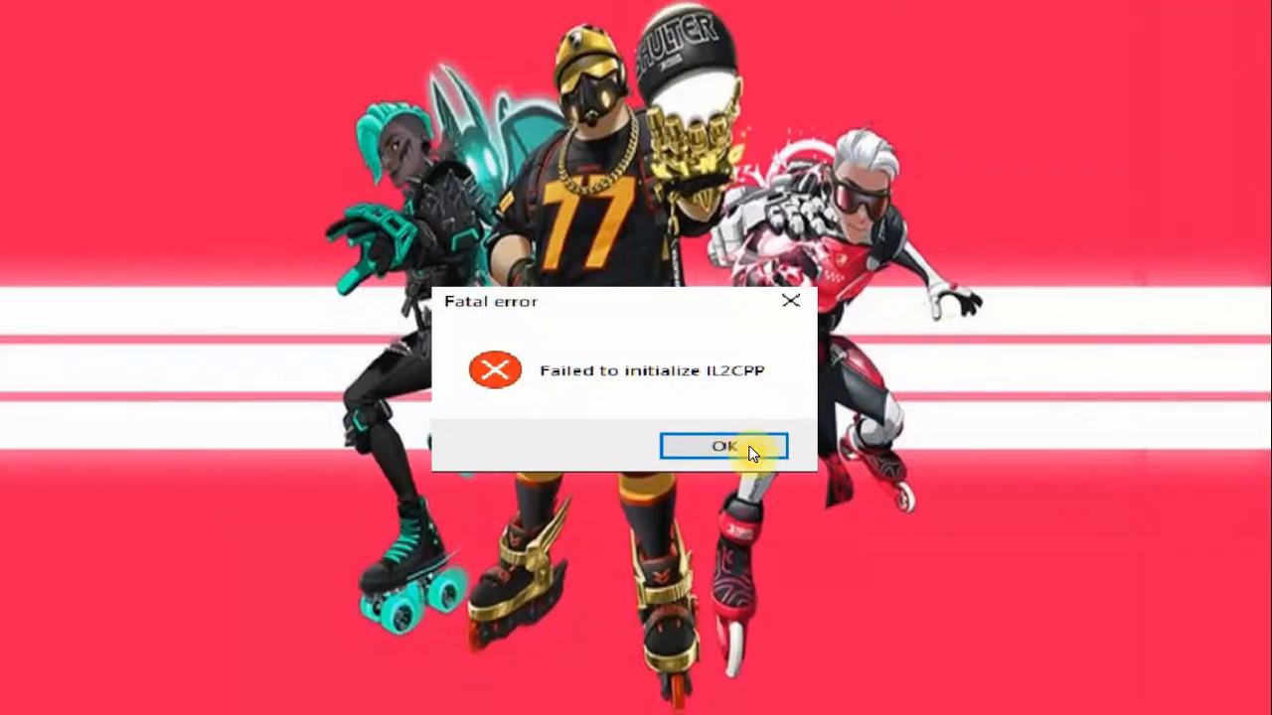
left_click(722, 445)
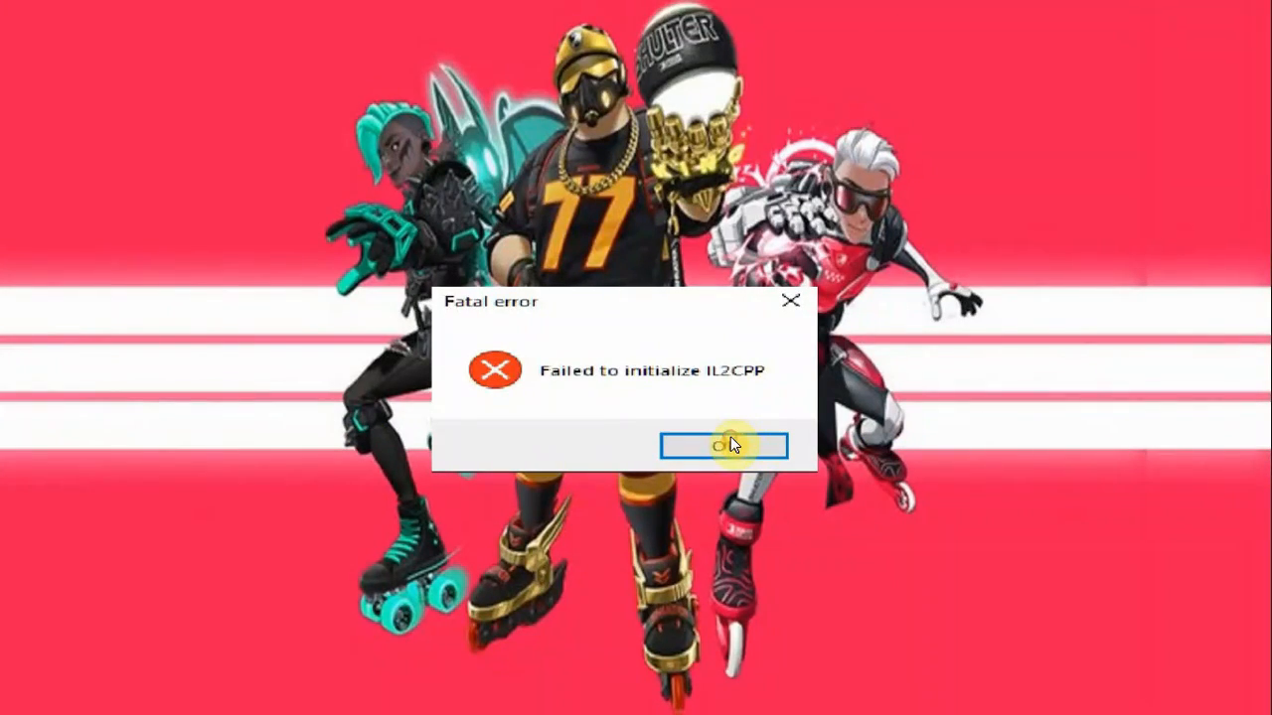
left_click(723, 444)
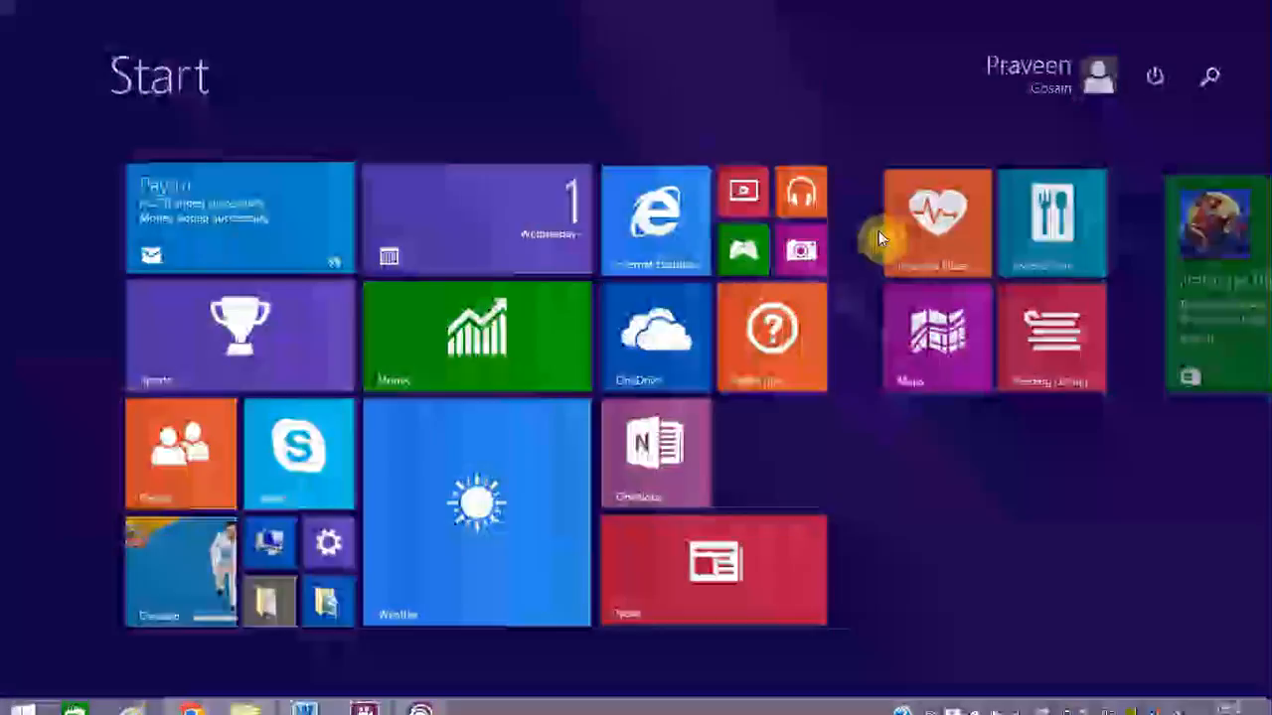
Search the Start screen for 'fire' and open 'Allow an app through Windows Firewall'.
left_click(1210, 76)
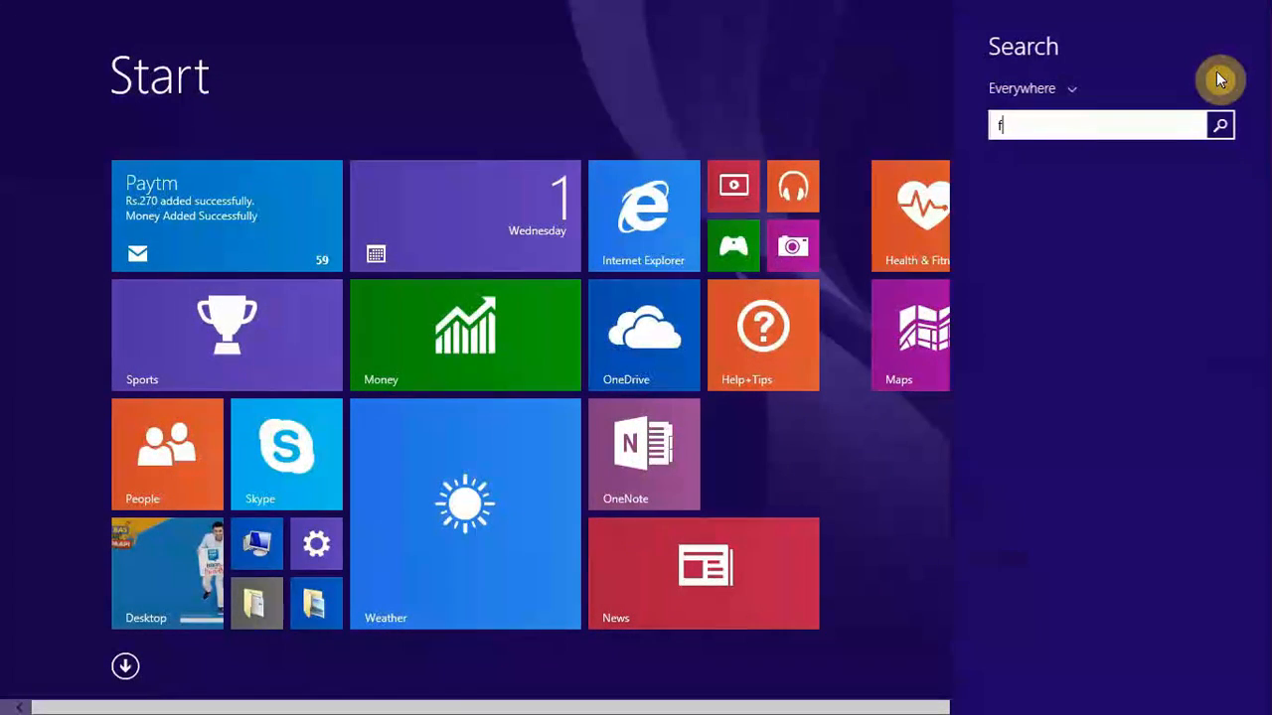
type("ire")
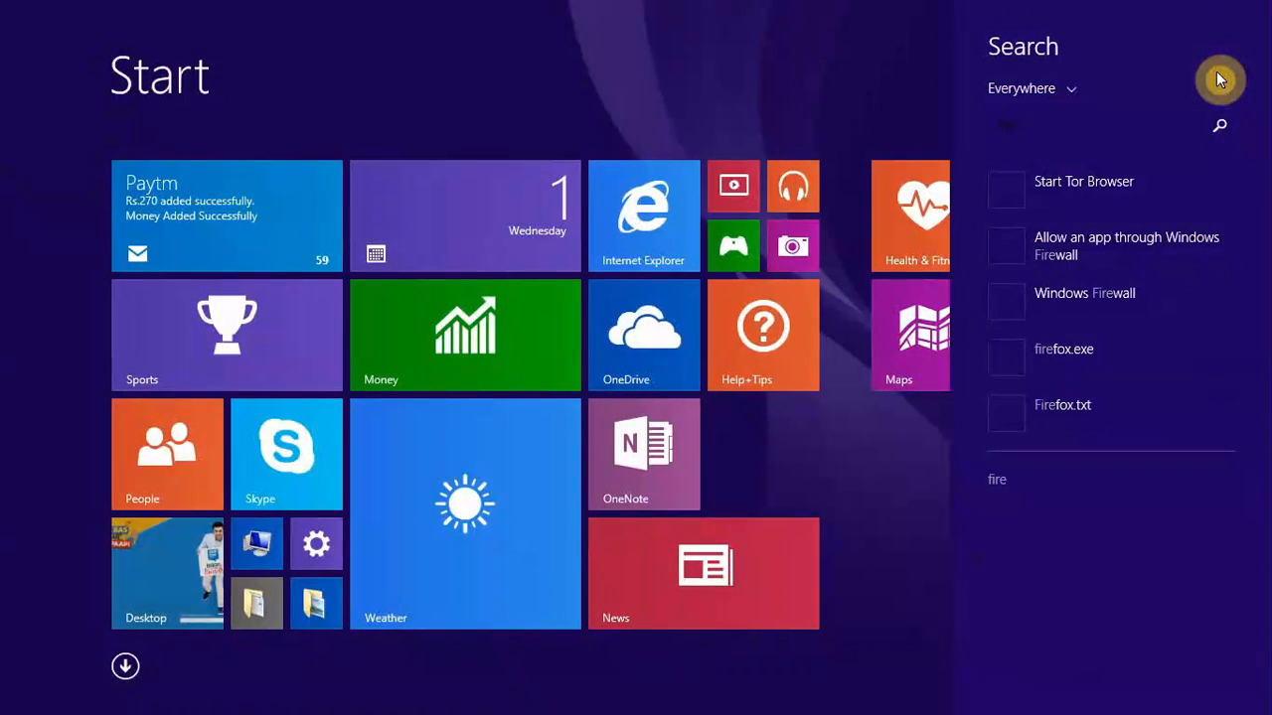
mouse_move(1081, 260)
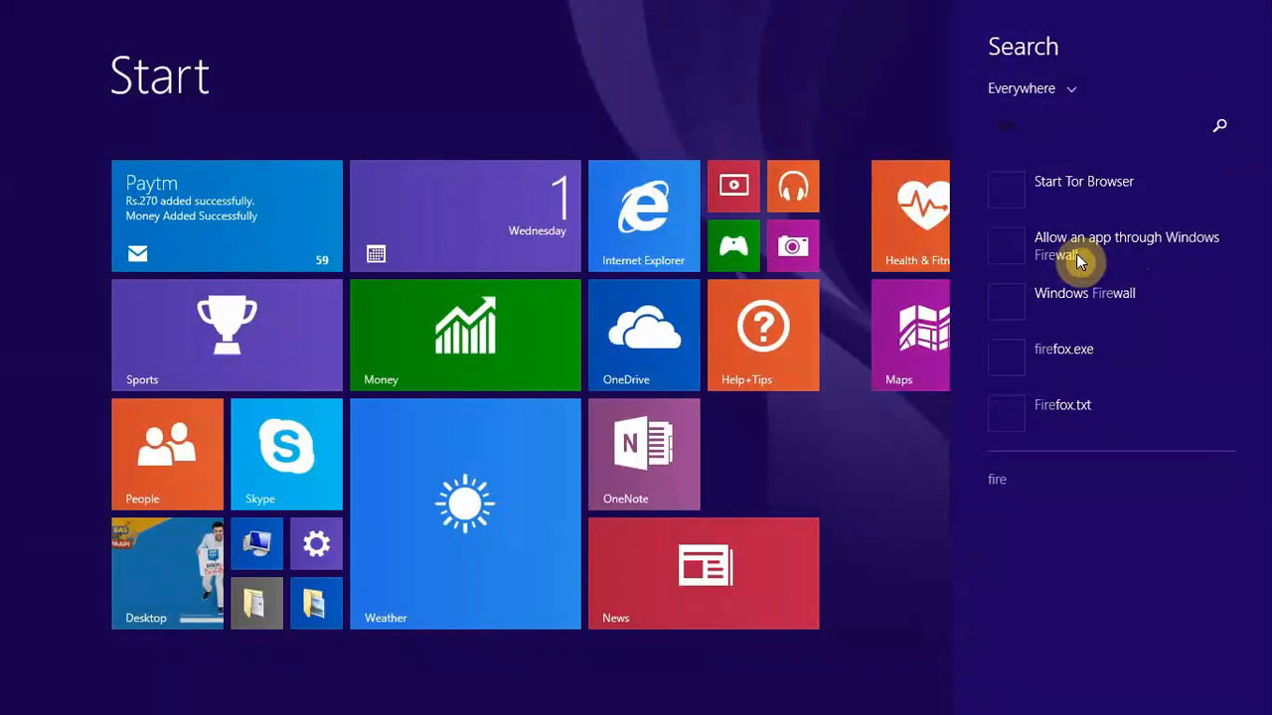
left_click(1125, 245)
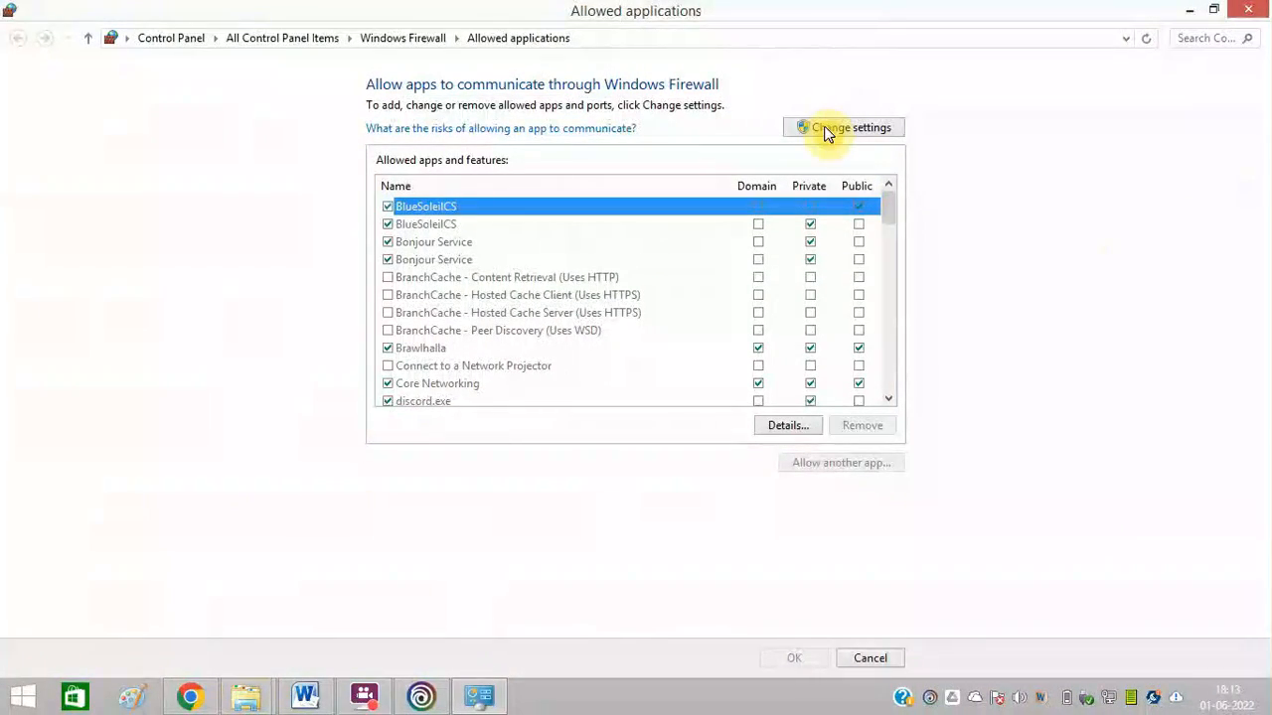
Add Roller.exe from the Roller Champions folder to the firewall's allowed apps and confirm.
left_click(842, 128)
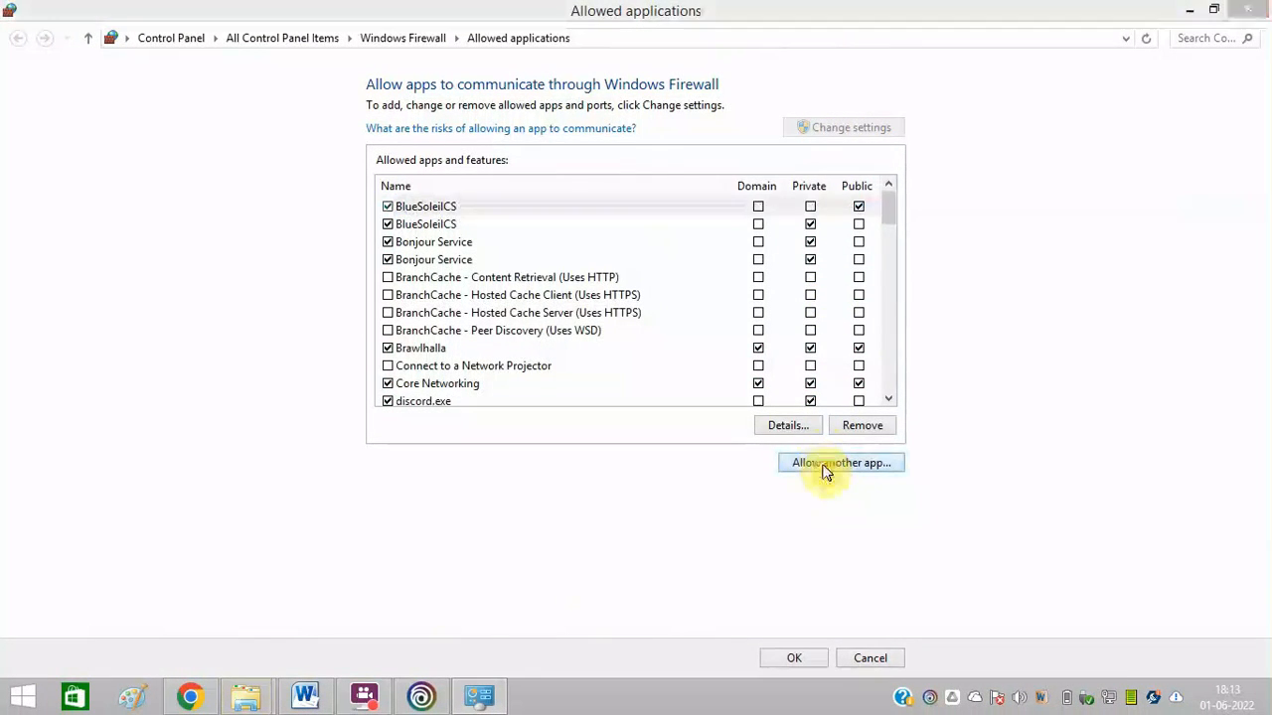
left_click(841, 462)
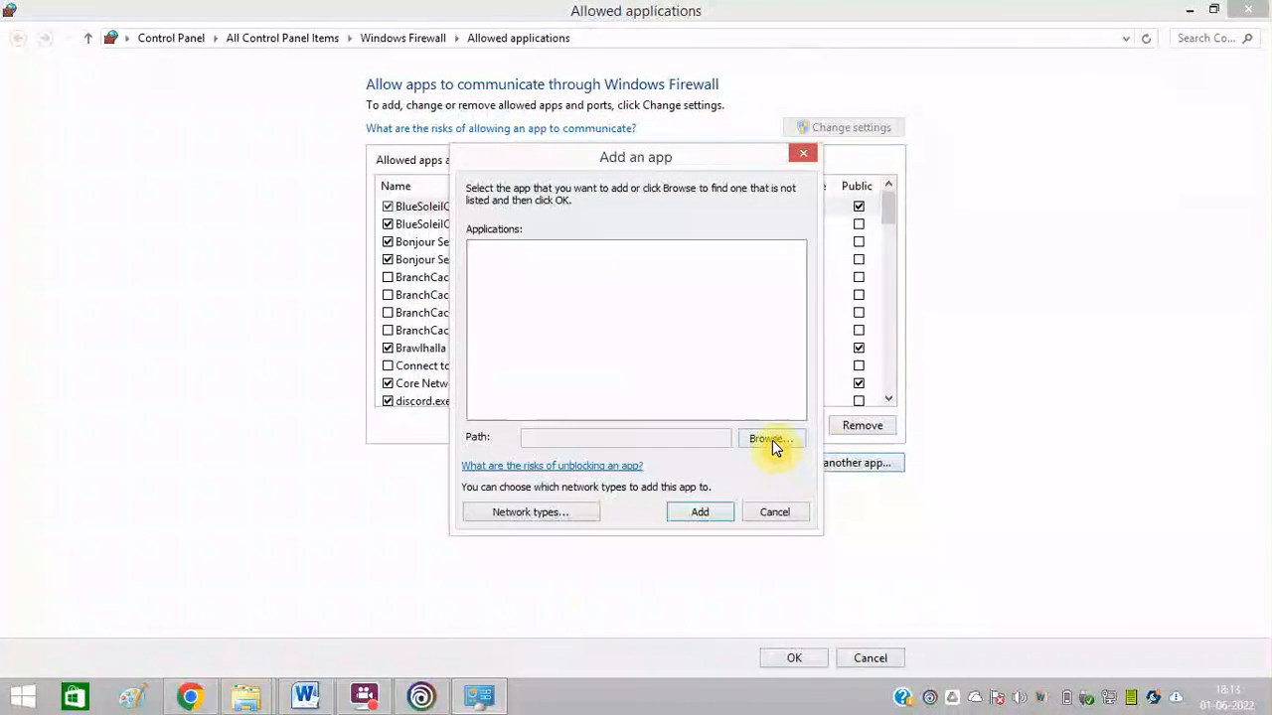
left_click(770, 438)
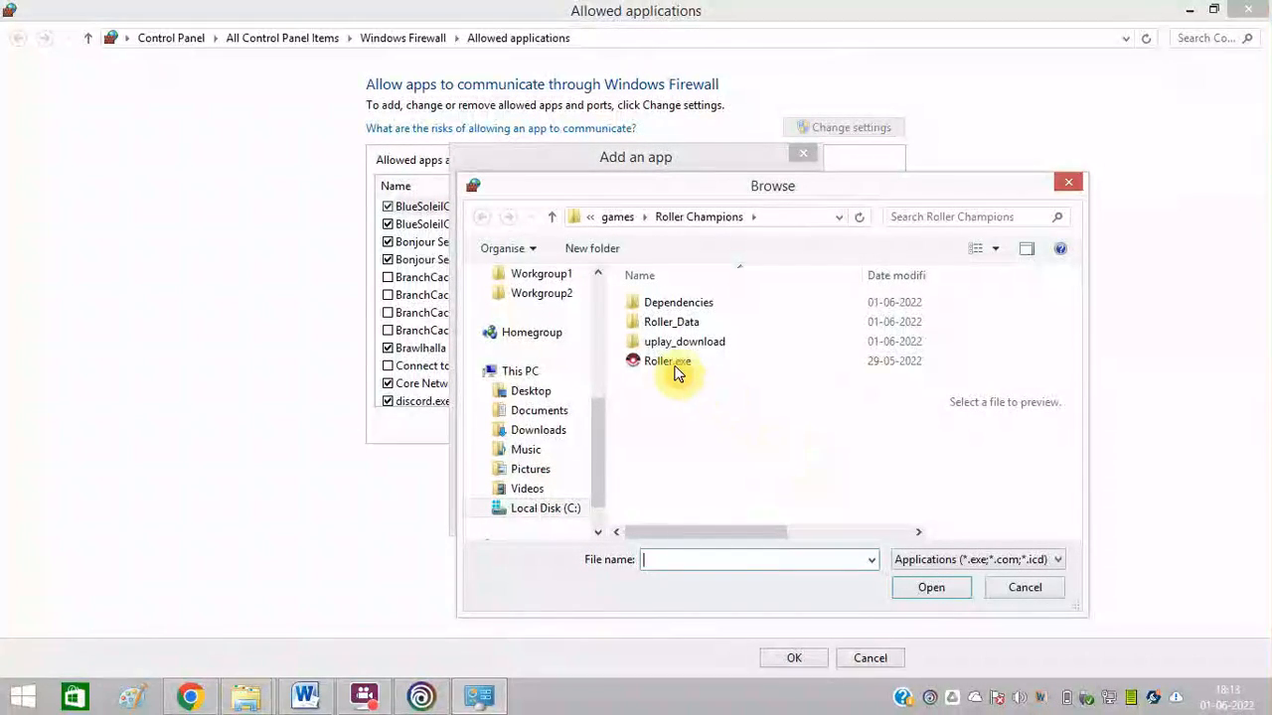
left_click(667, 360)
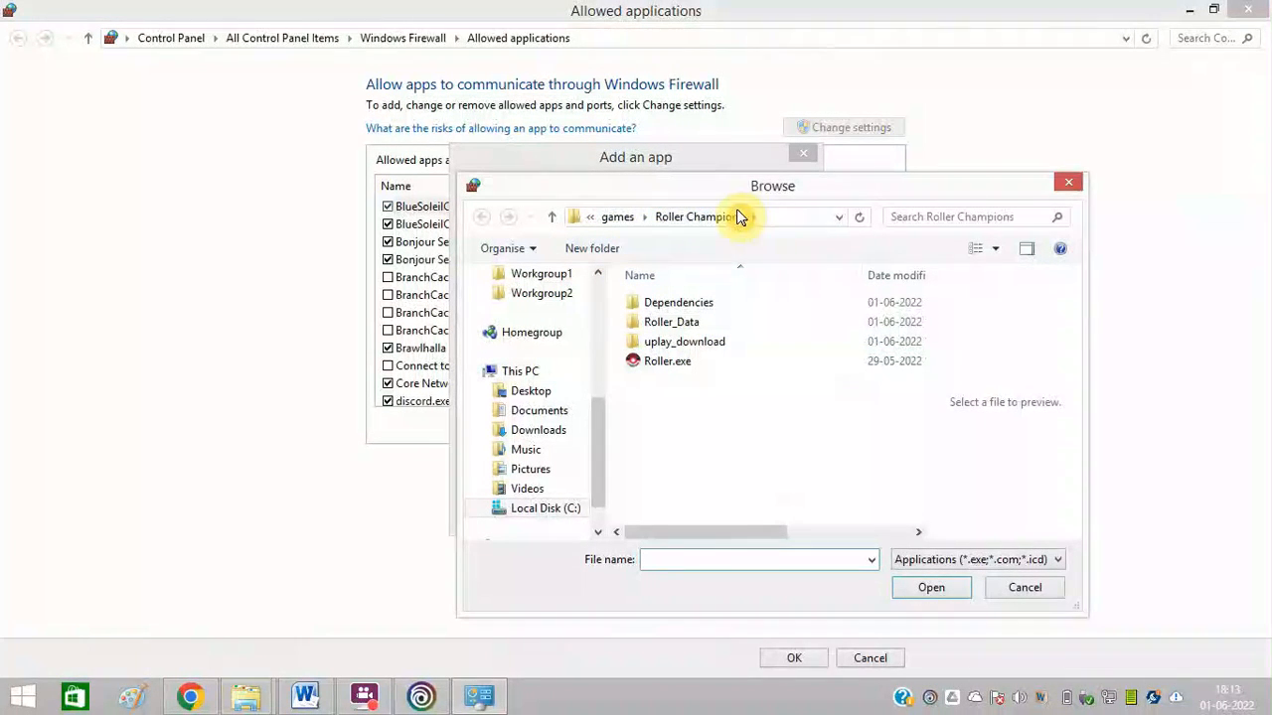
left_click(666, 361)
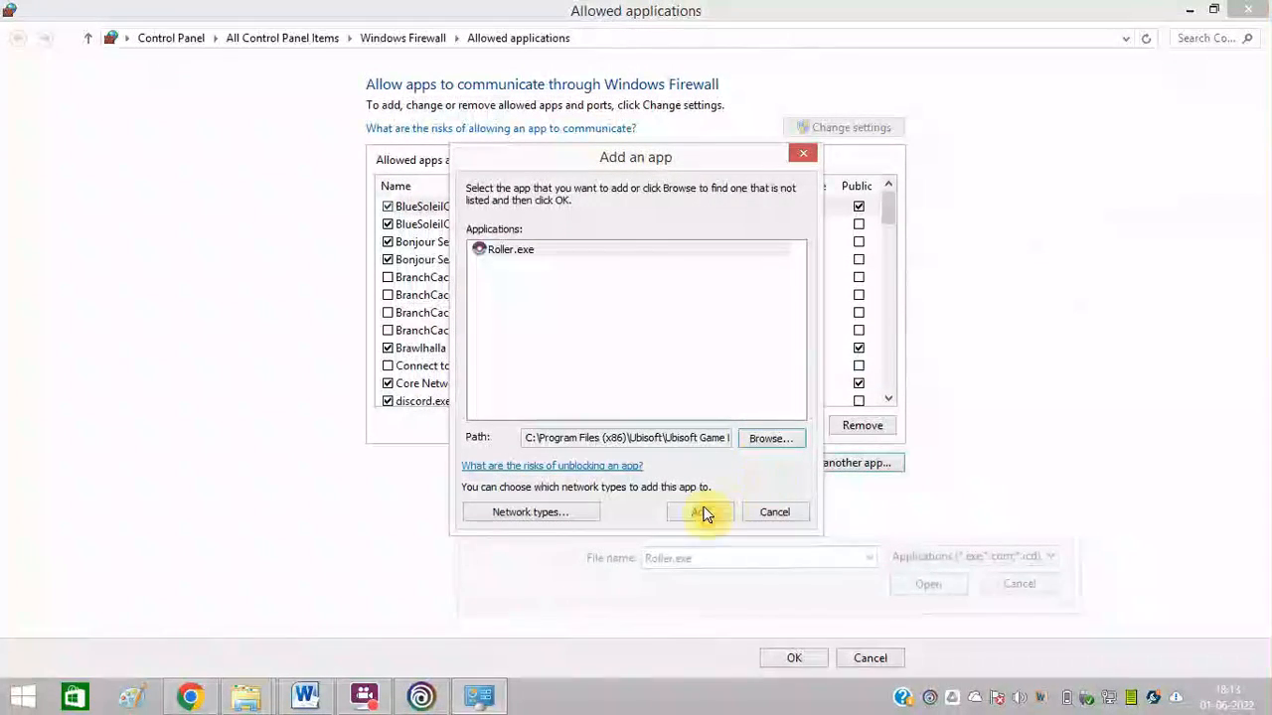
left_click(698, 511)
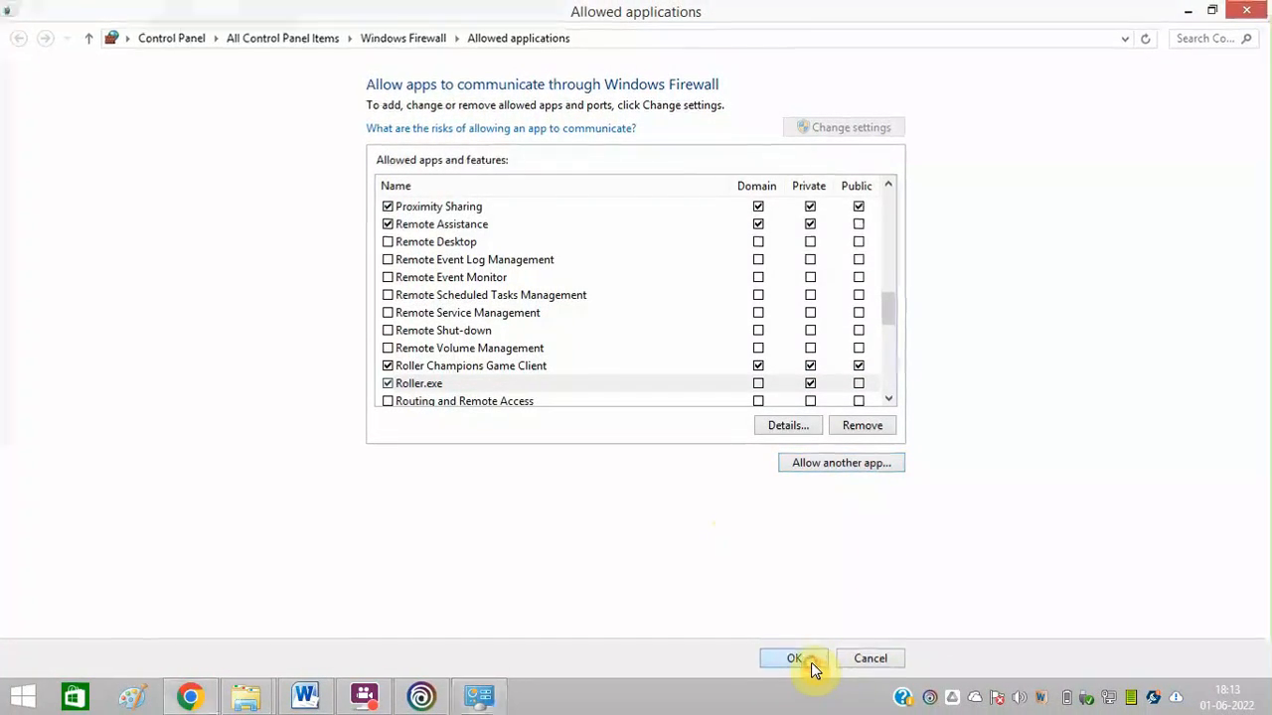
left_click(793, 658)
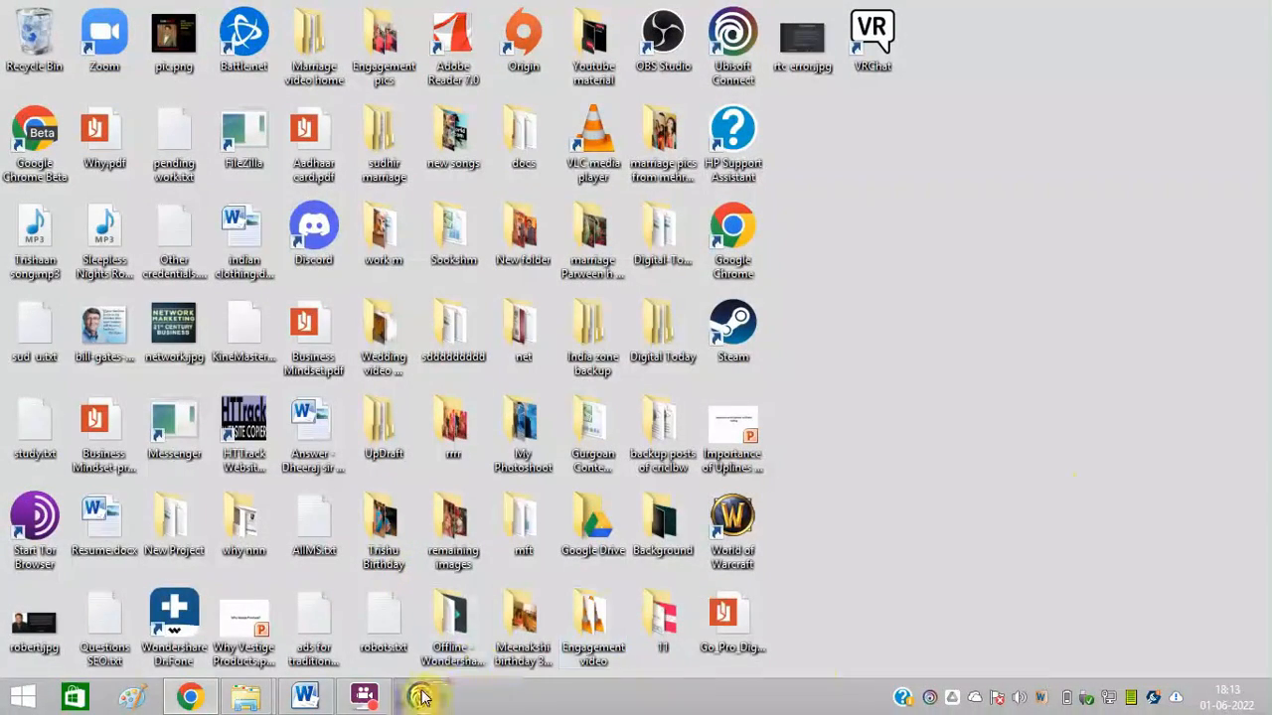
Run Verify files from Roller Champions' properties in Ubisoft Connect.
left_click(422, 696)
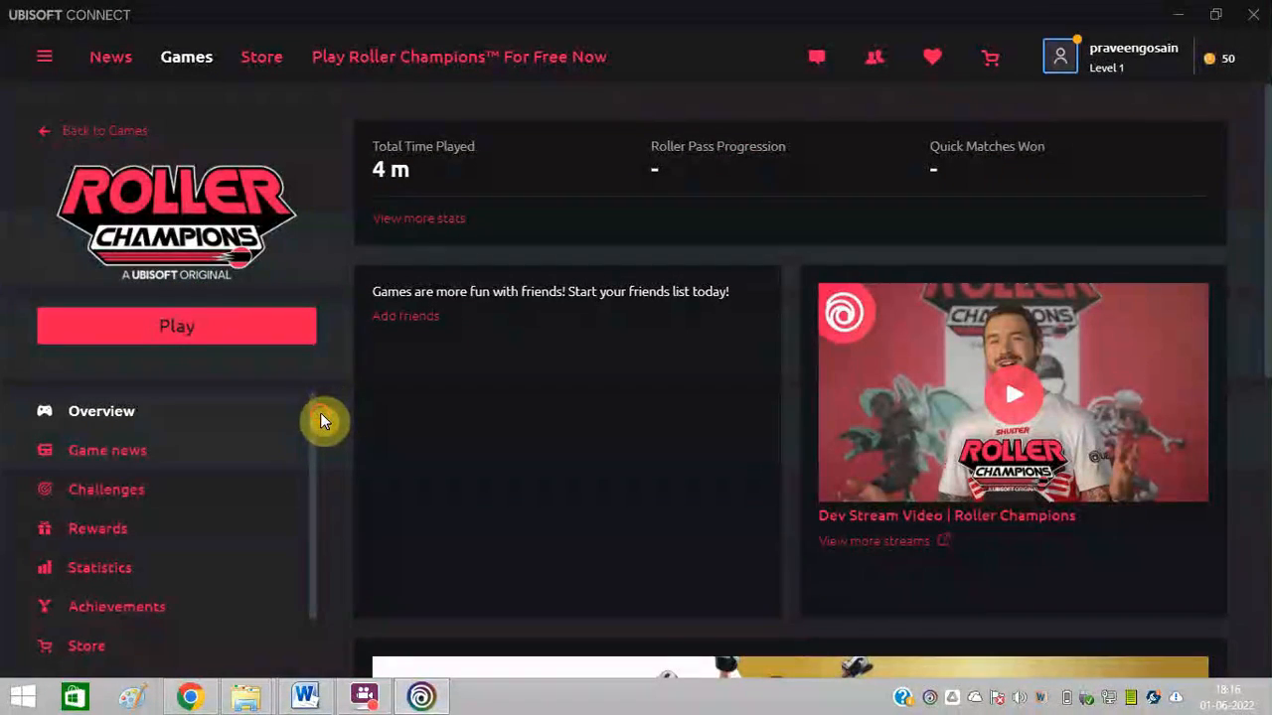
scroll("down", 3)
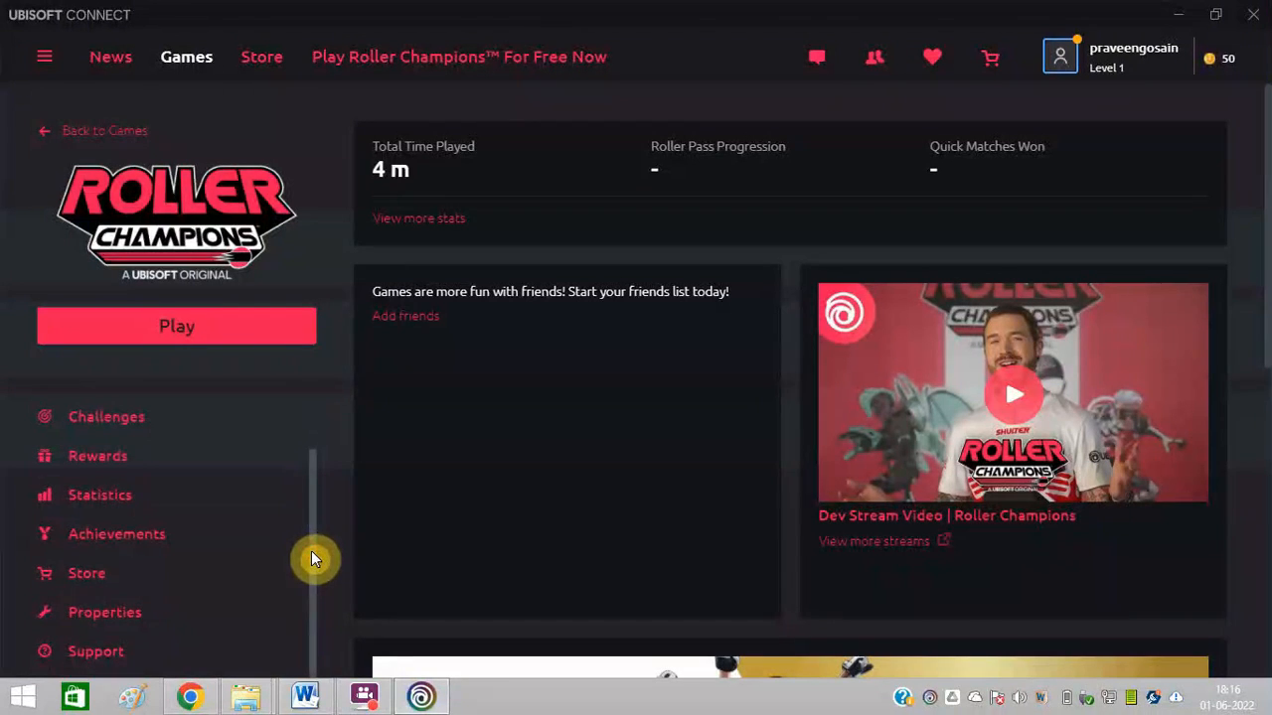
left_click(104, 612)
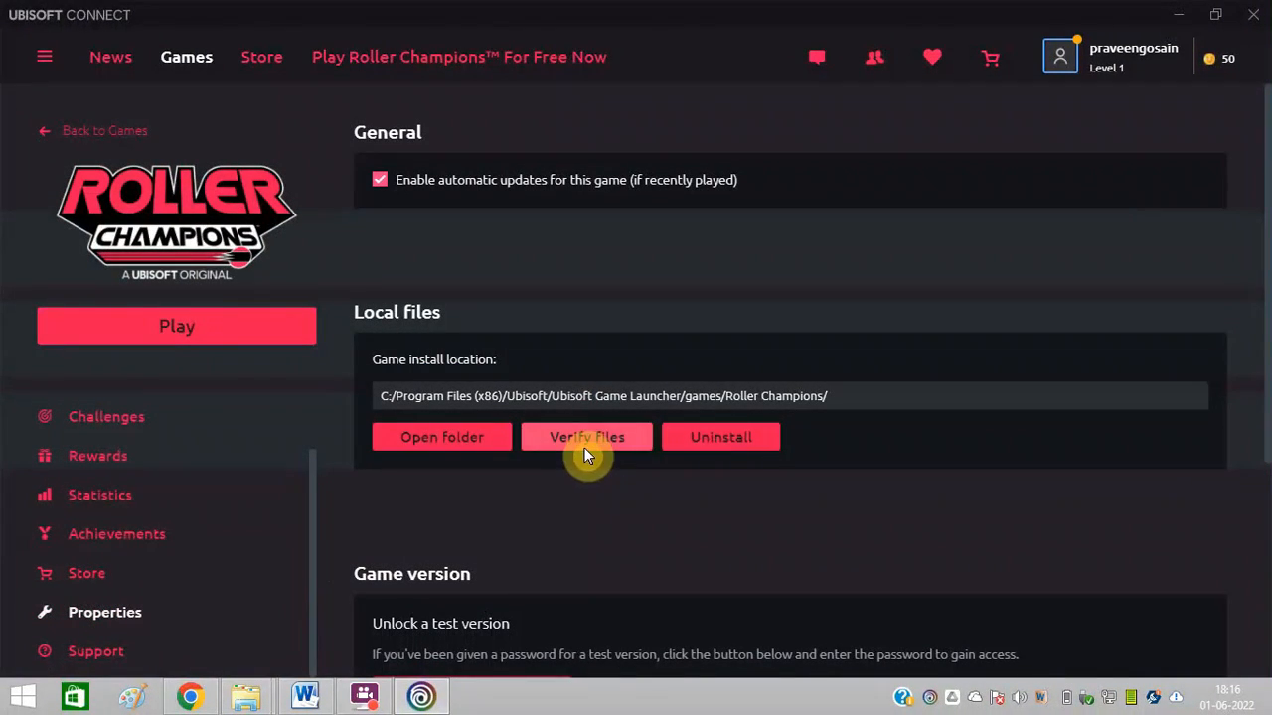
left_click(586, 437)
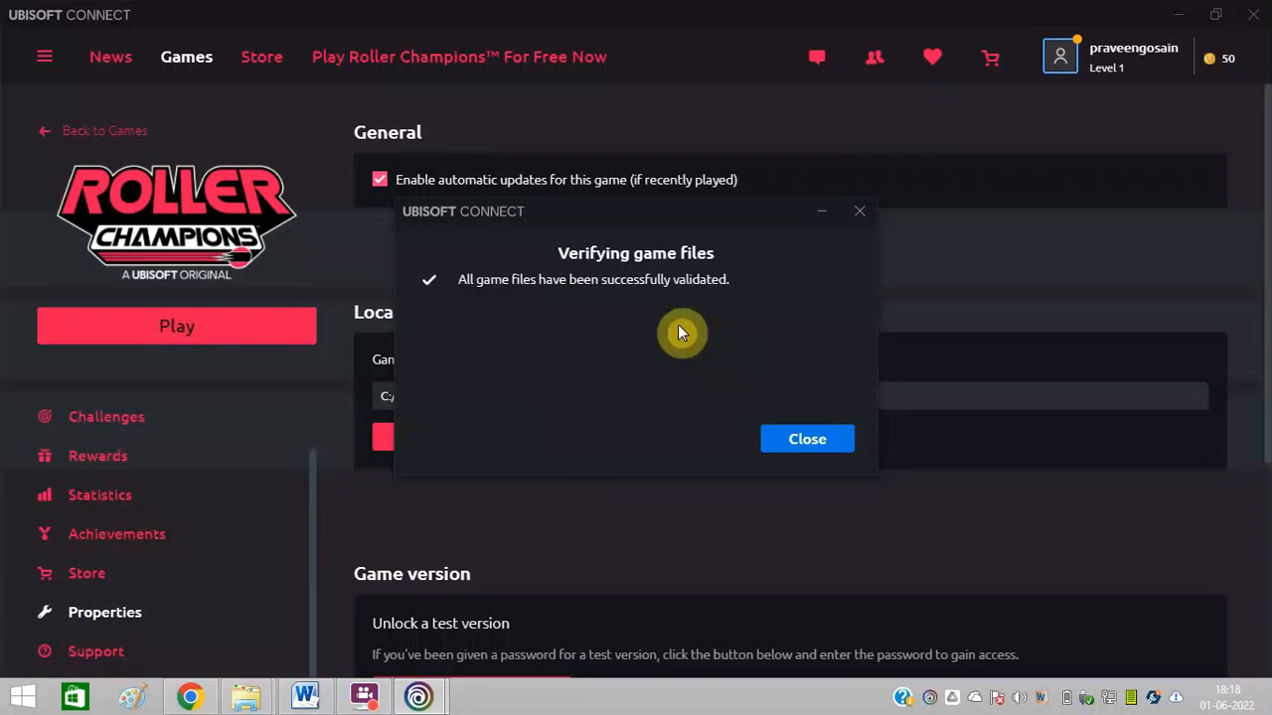
mouse_move(718, 349)
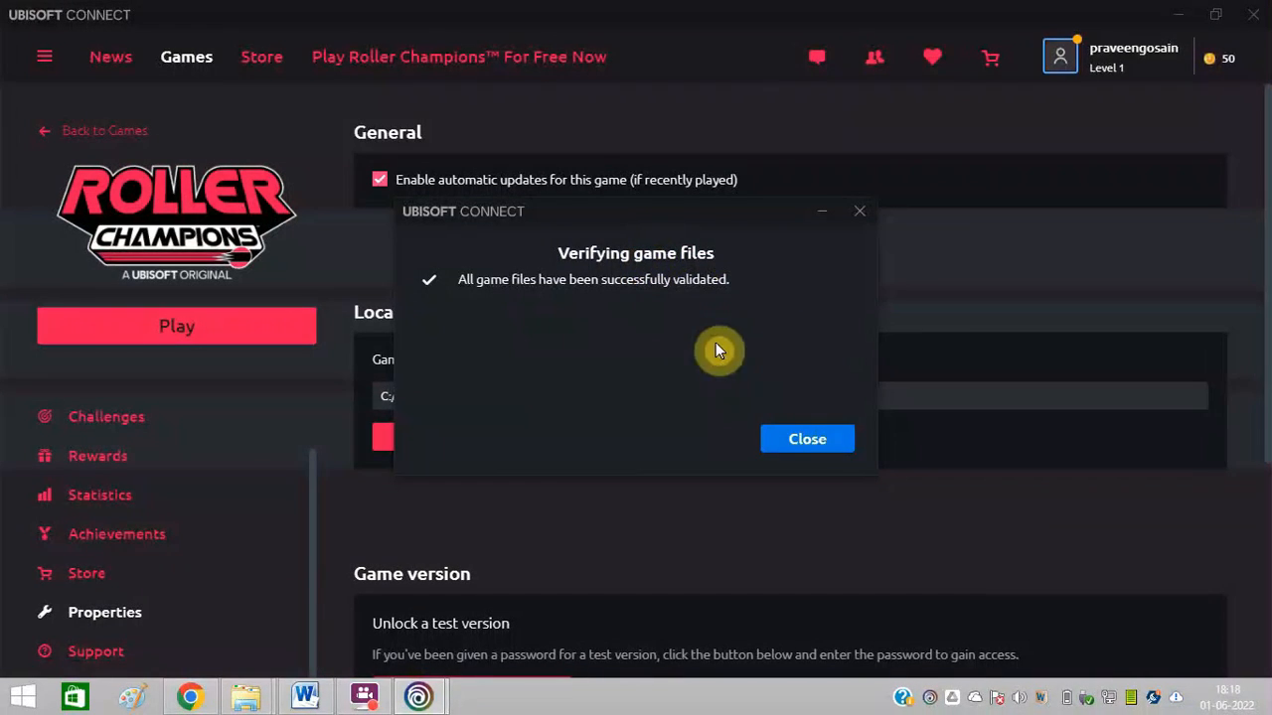
Close the verification result and play Roller Champions until its splash window loads.
left_click(807, 438)
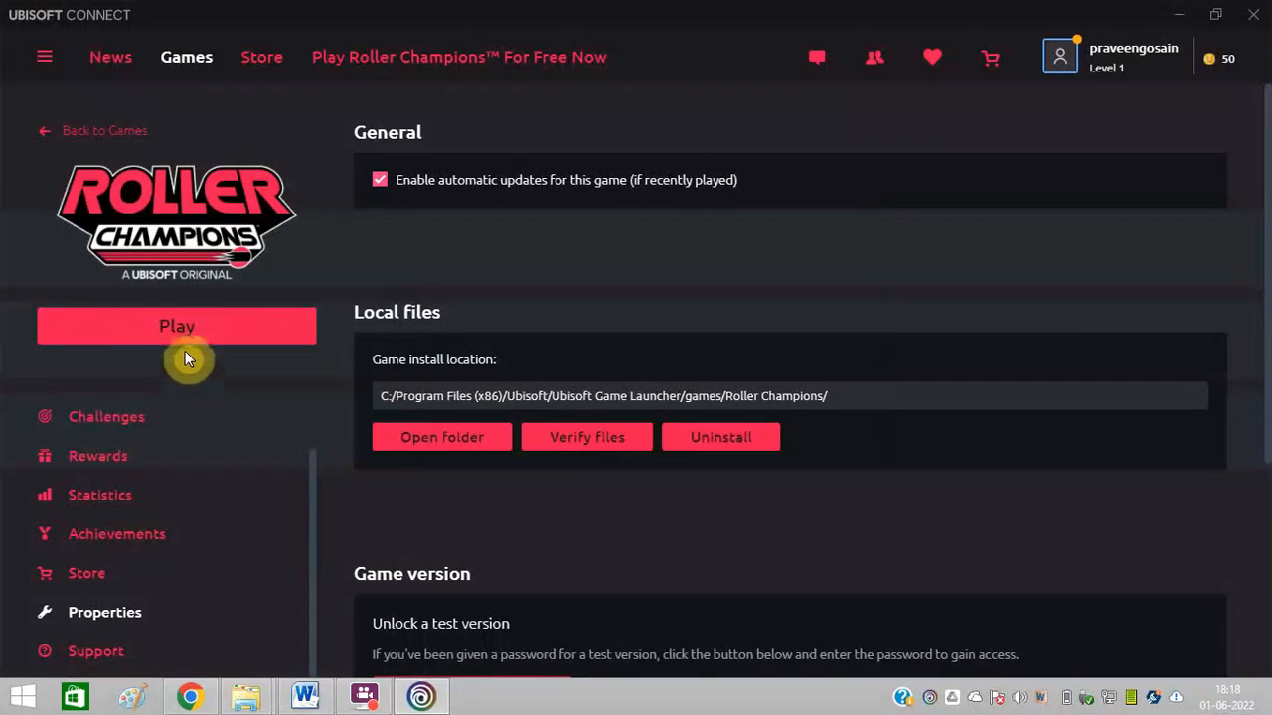
left_click(177, 326)
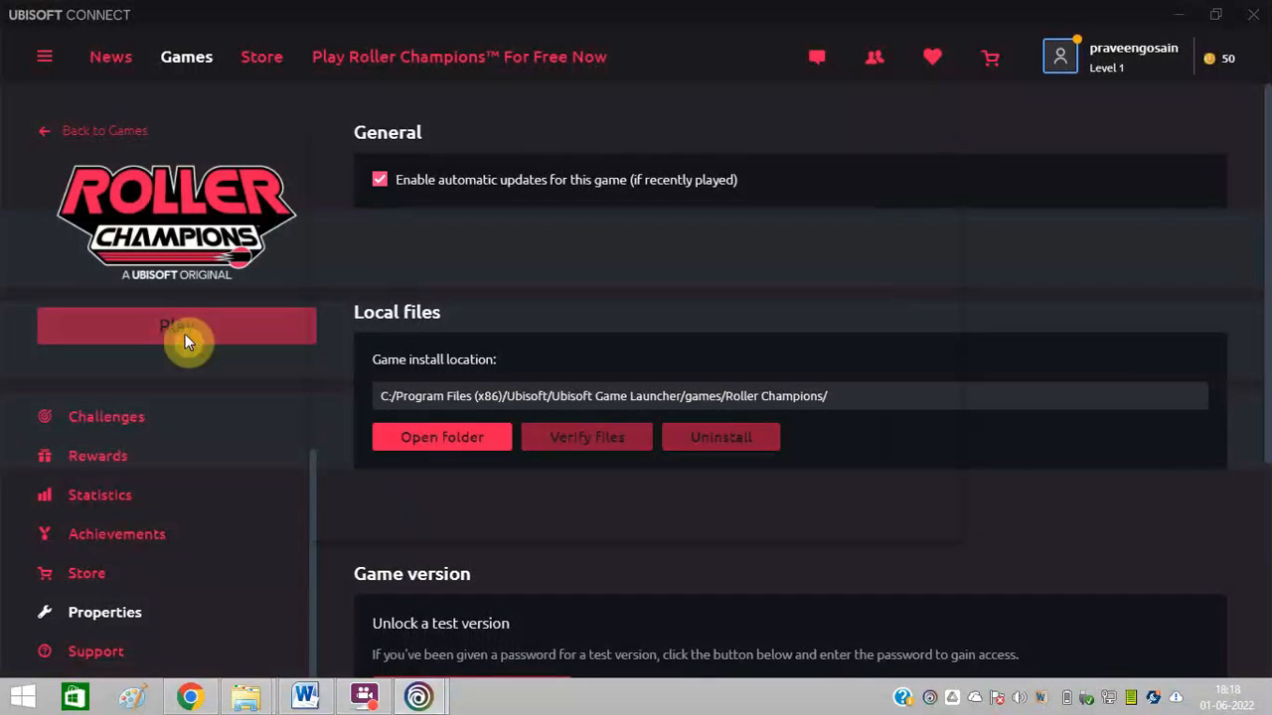
left_click(176, 325)
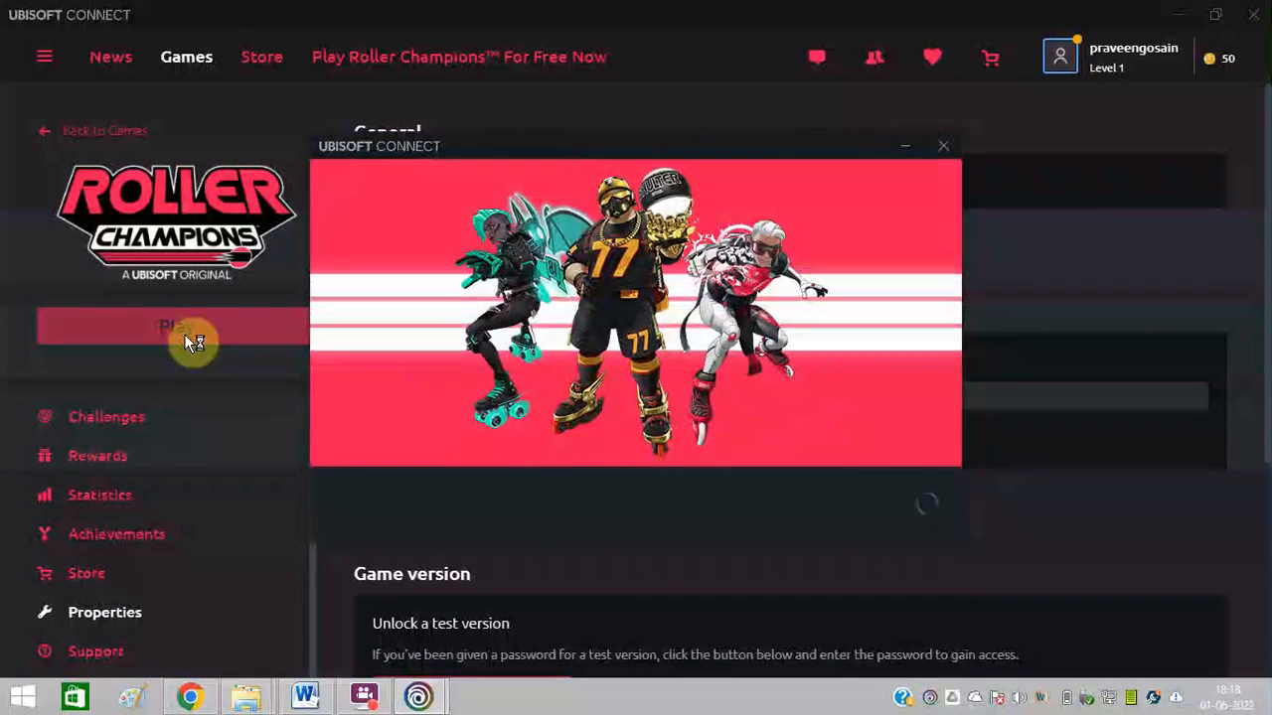
left_click(177, 326)
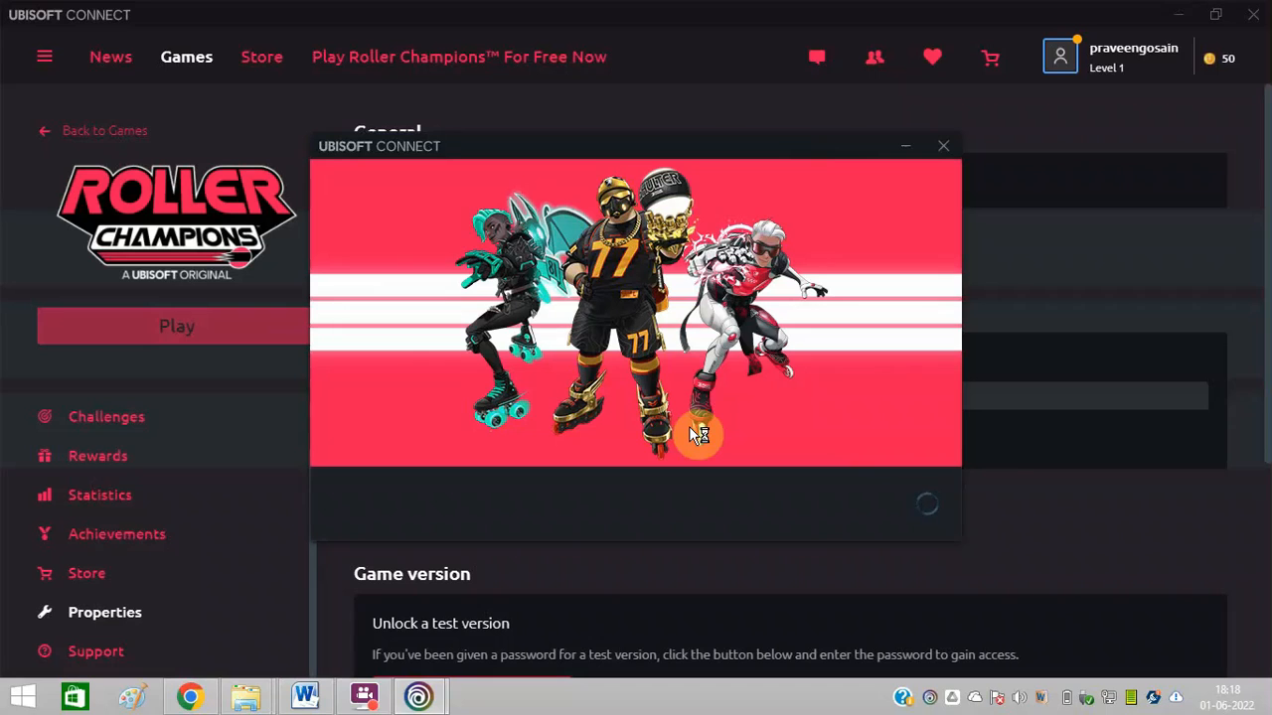
mouse_move(695, 434)
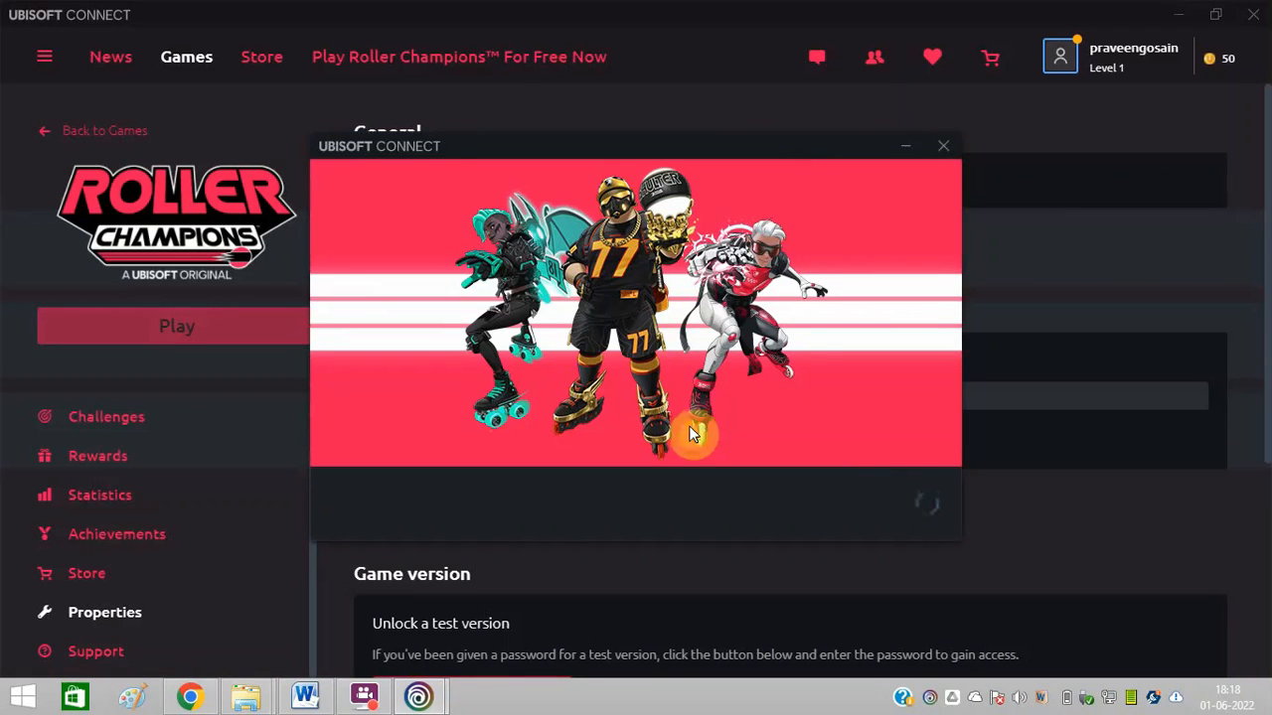